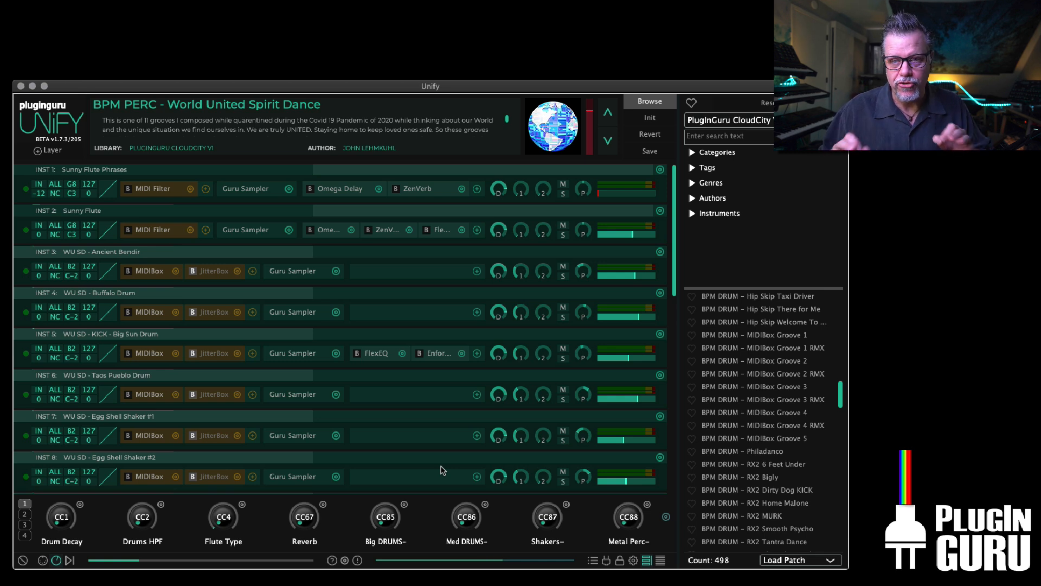
mouse_move(445, 466)
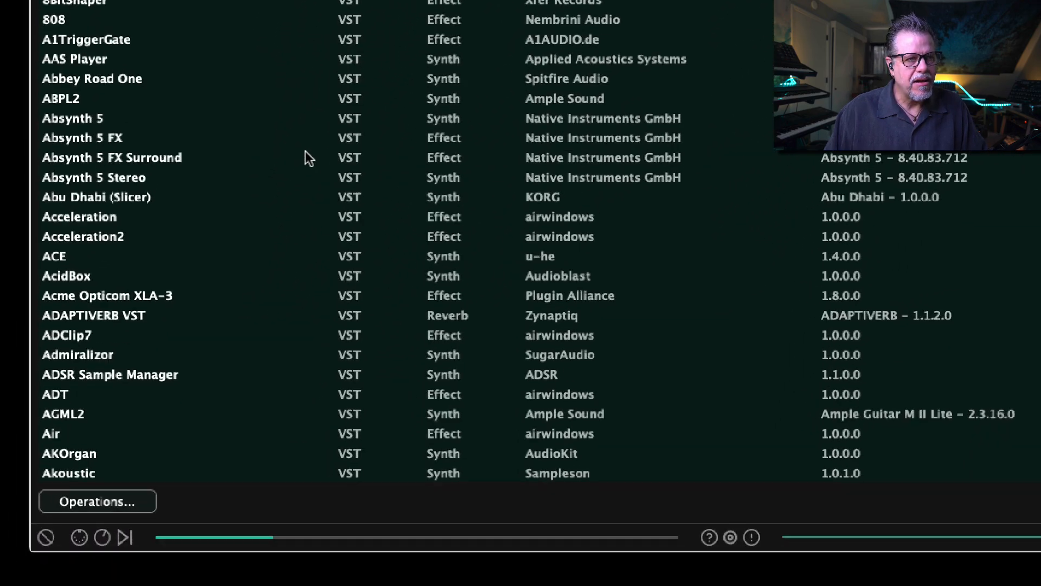
Step: Show the Operations menu of the Known Plug-ins list with its scan and remove options
left_click(96, 501)
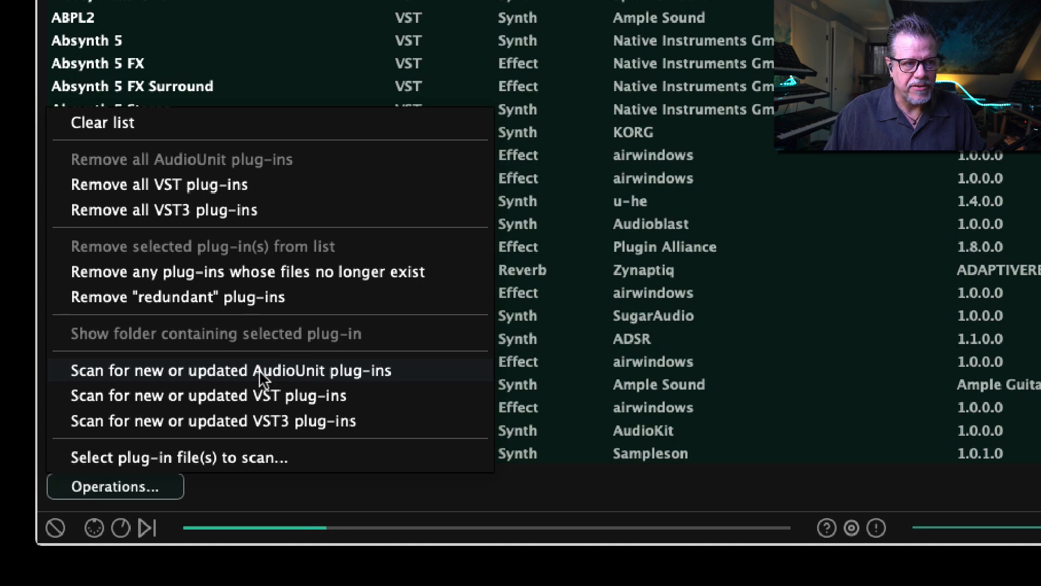
mouse_move(177, 297)
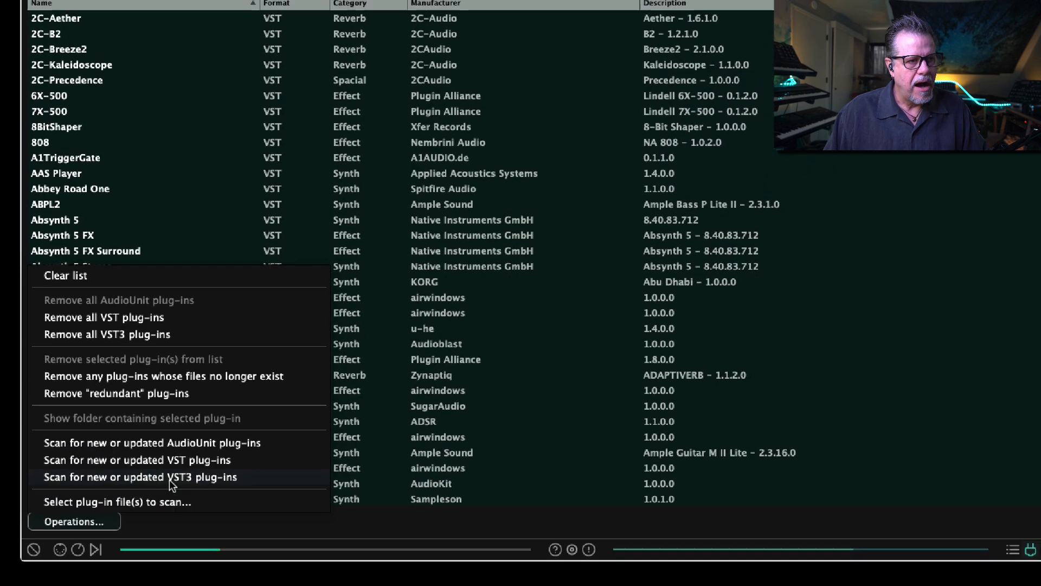
Step: Scan the listed VST3 plug-in folders for new or updated plug-ins until the scan completes
left_click(140, 478)
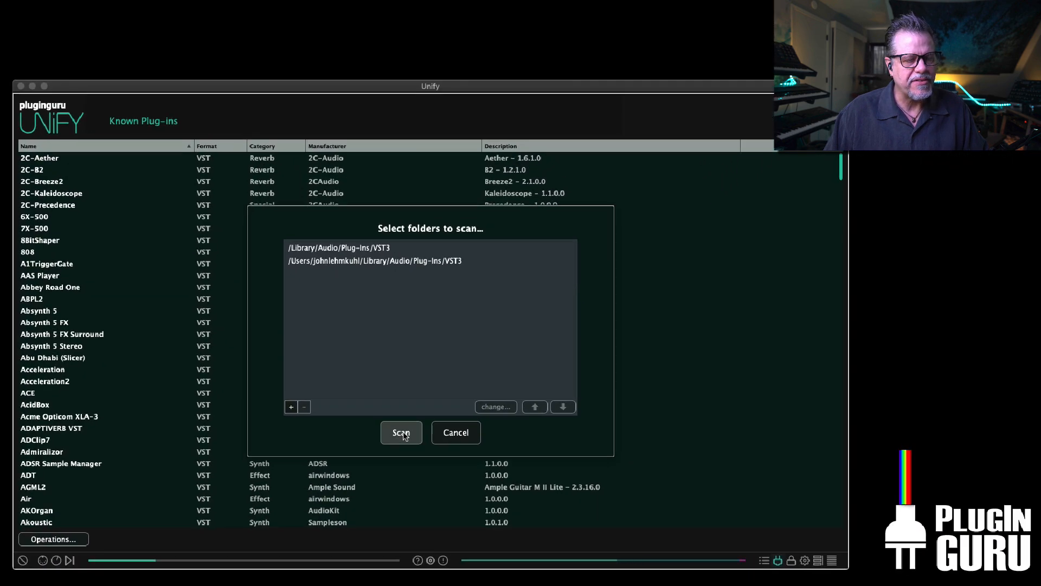
left_click(402, 433)
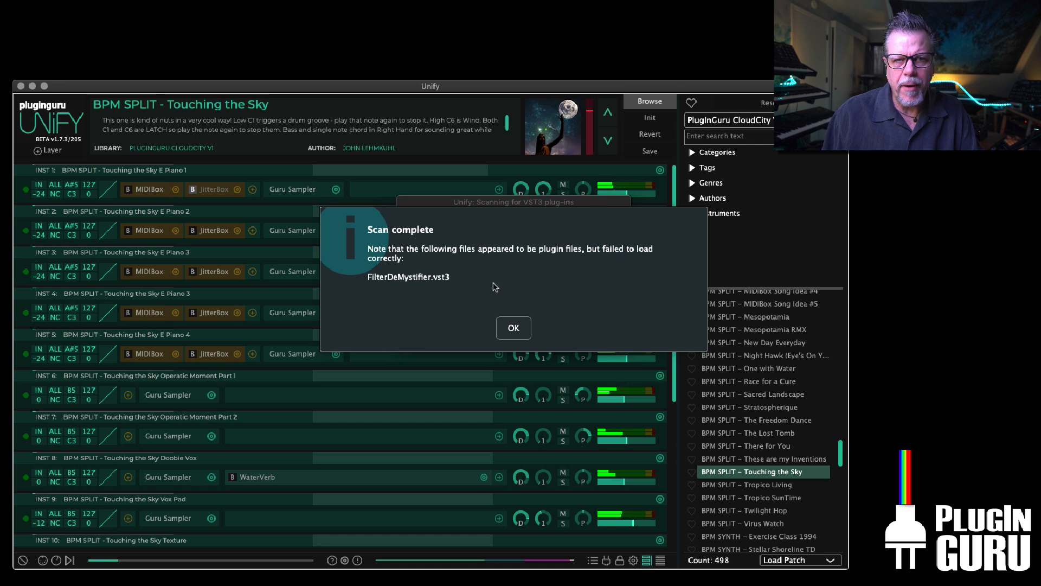
mouse_move(468, 285)
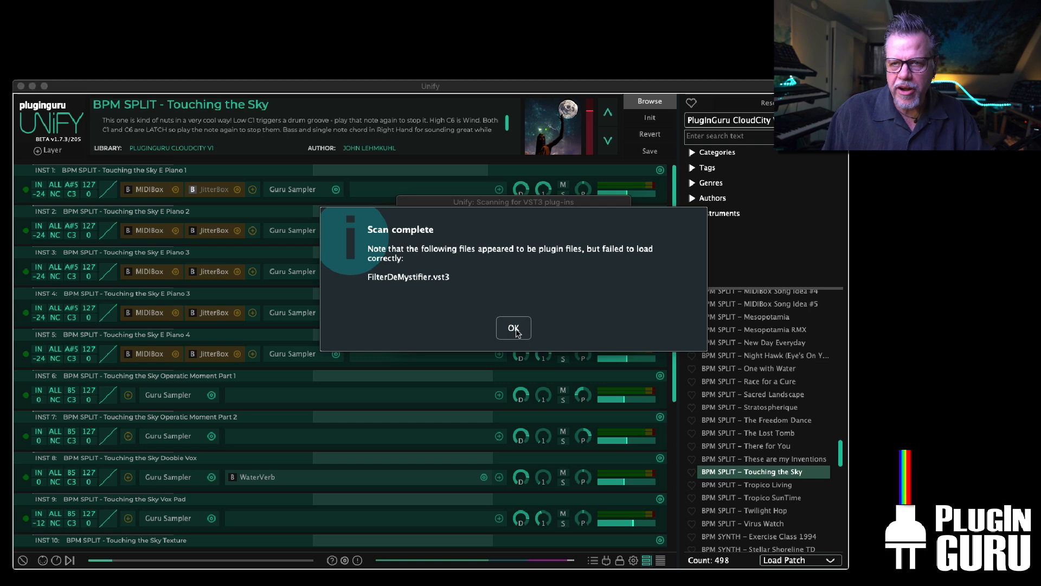
Step: Dismiss the VST3 scan report and run a scan for new or updated AudioUnit plug-ins
left_click(513, 327)
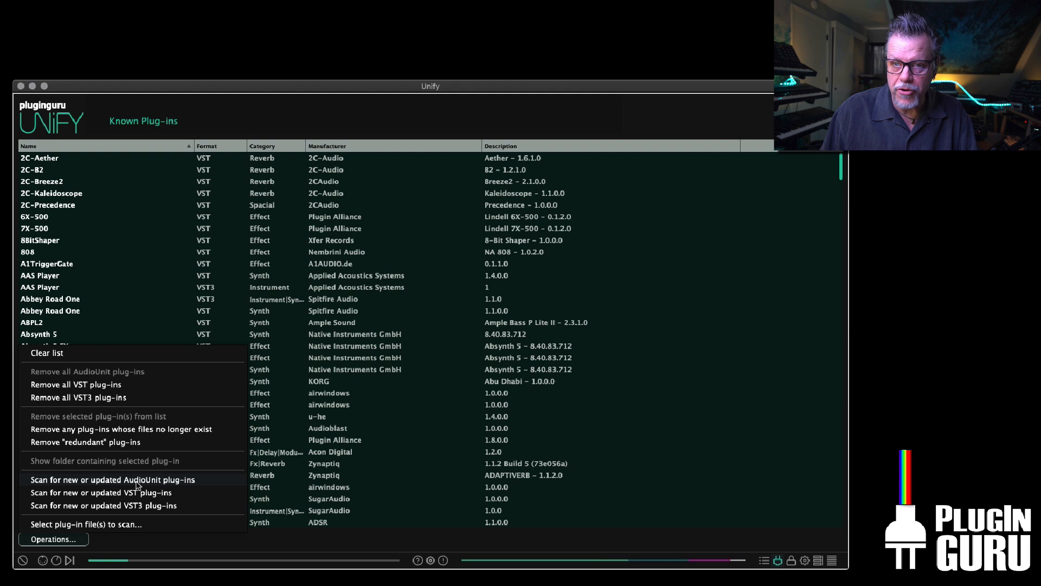
left_click(113, 479)
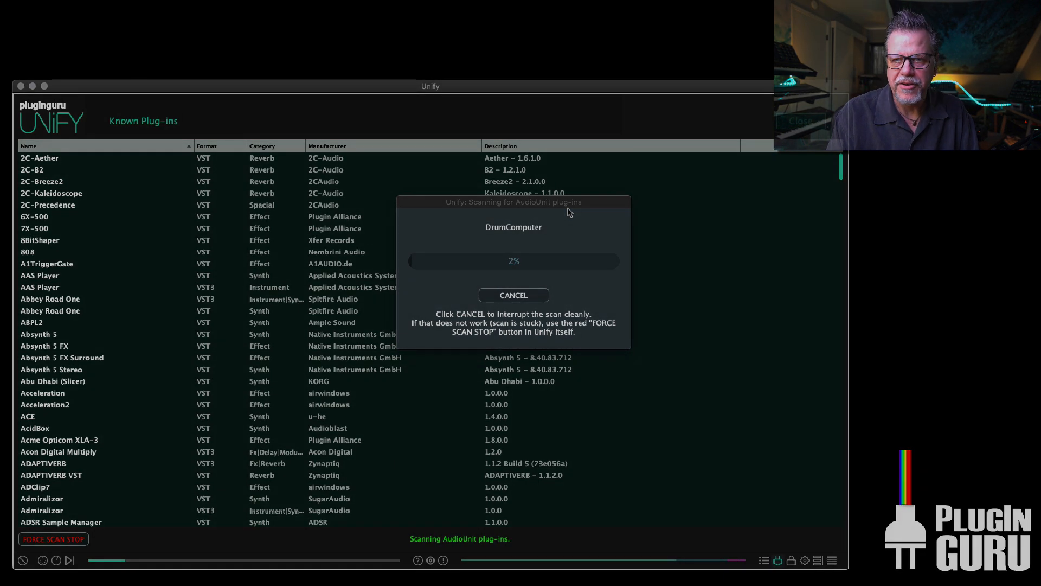
left_click(513, 295)
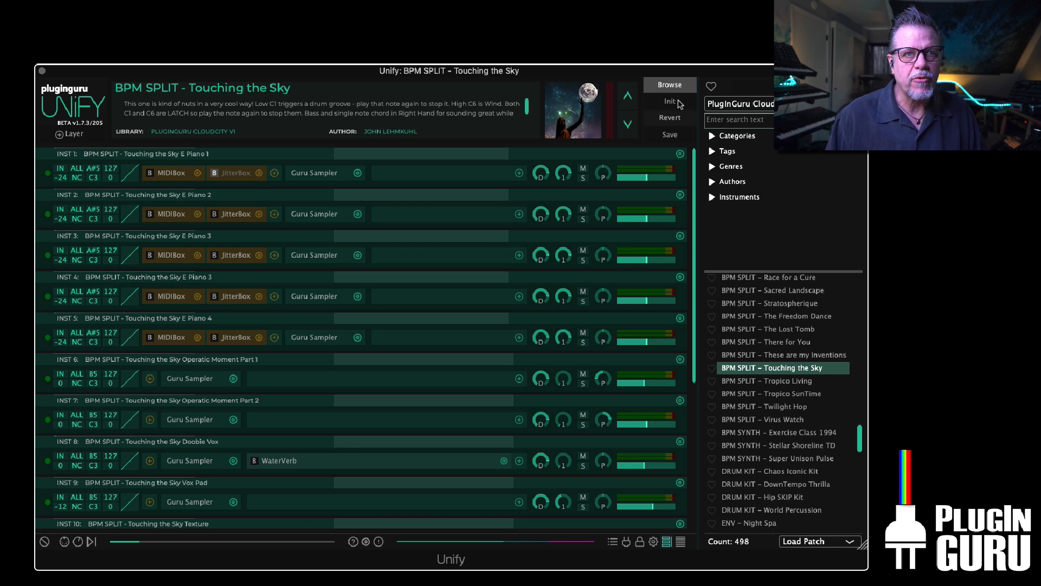
Step: Start a fresh Untitled patch and swap layer one's instrument to Tone2 Warlock
left_click(669, 101)
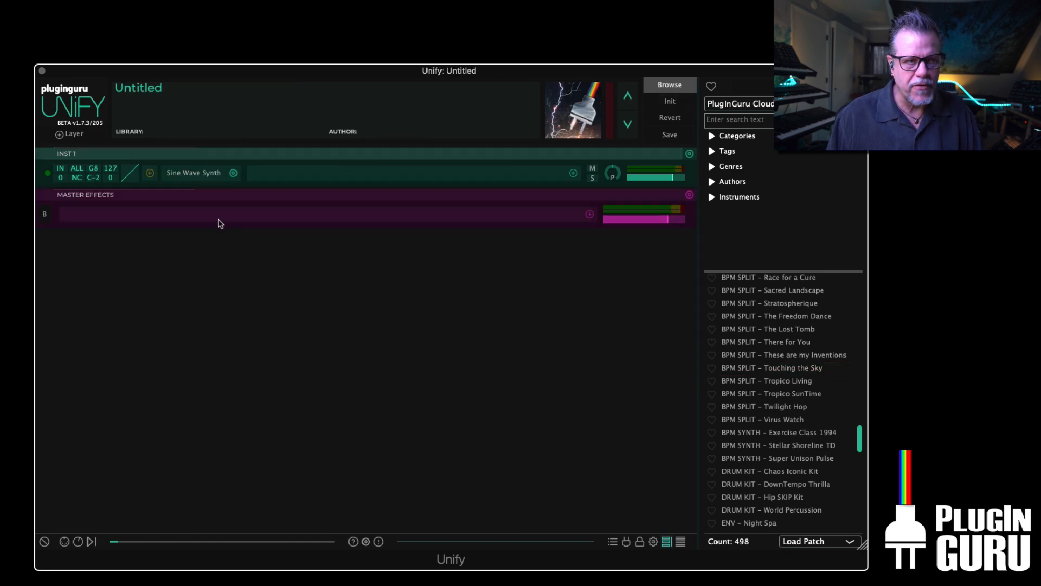
left_click(232, 173)
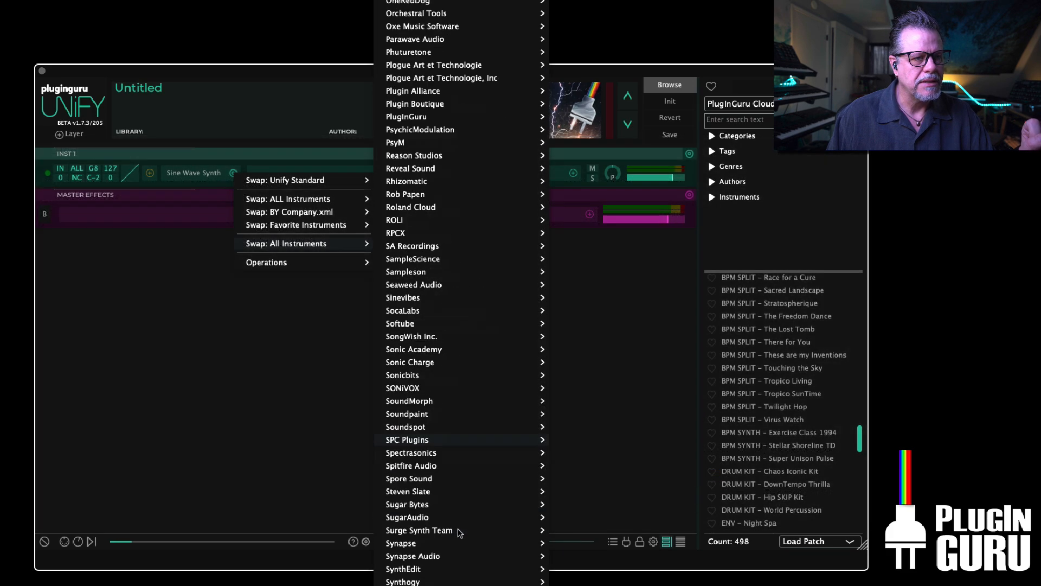
scroll("down", 3)
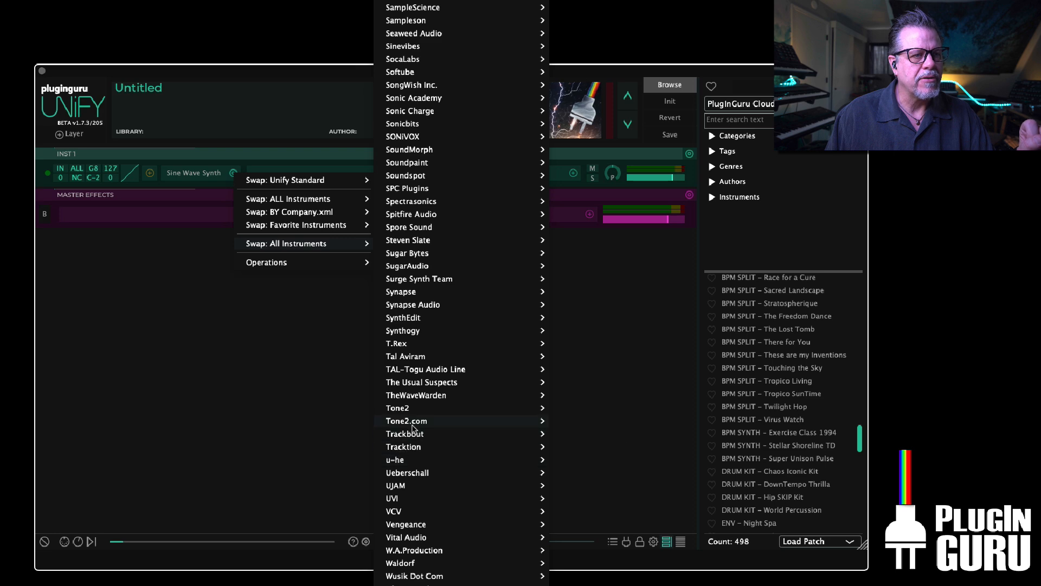
left_click(574, 423)
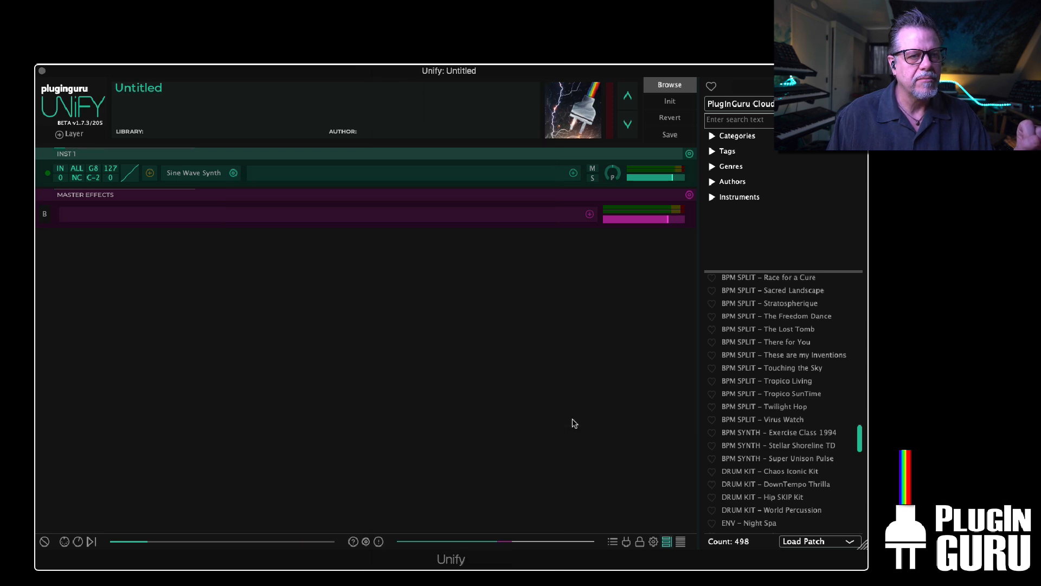
left_click(193, 173)
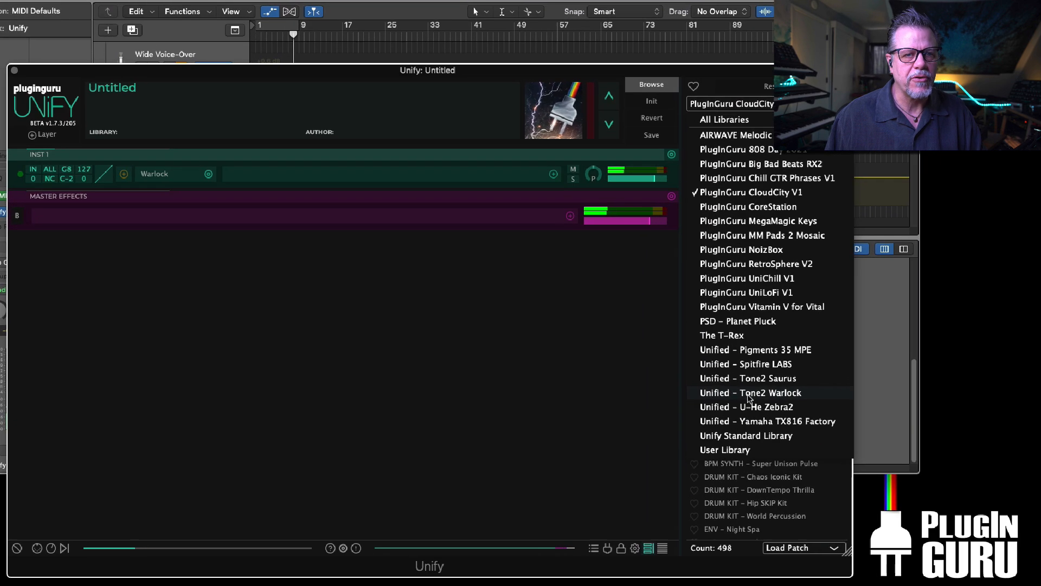
Step: Browse the Unified - Tone2 Warlock library, auditioning BASS - Lavabass, Ladder Lava, Juiced, then LEAD - Generated Mesh
left_click(748, 392)
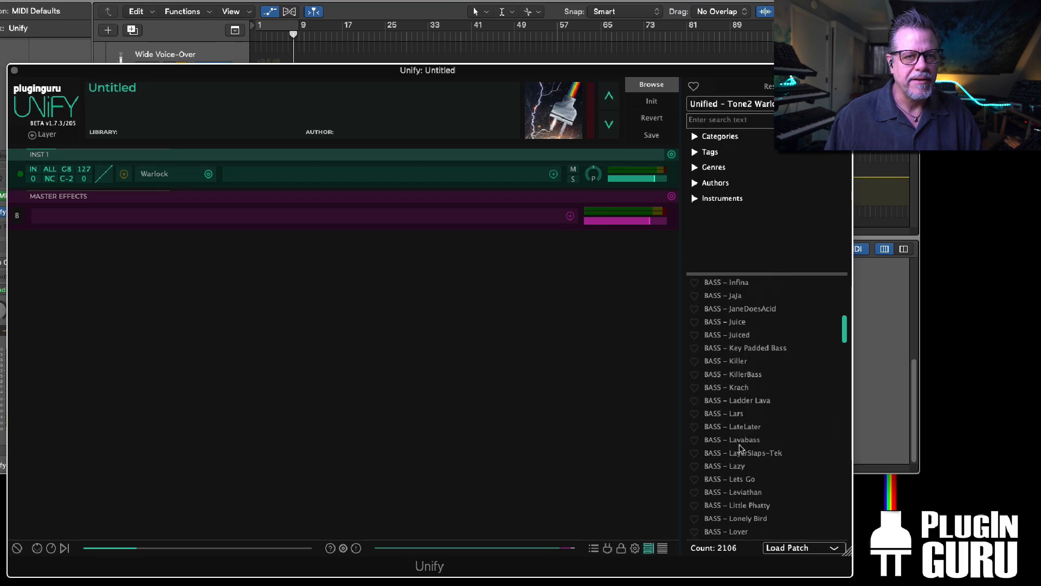
double_click(731, 439)
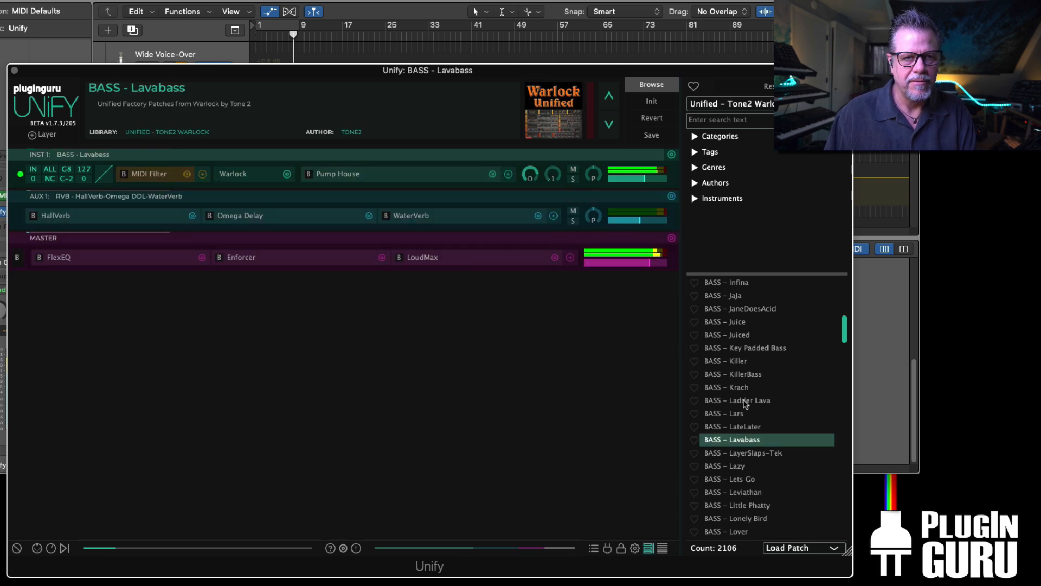
left_click(738, 401)
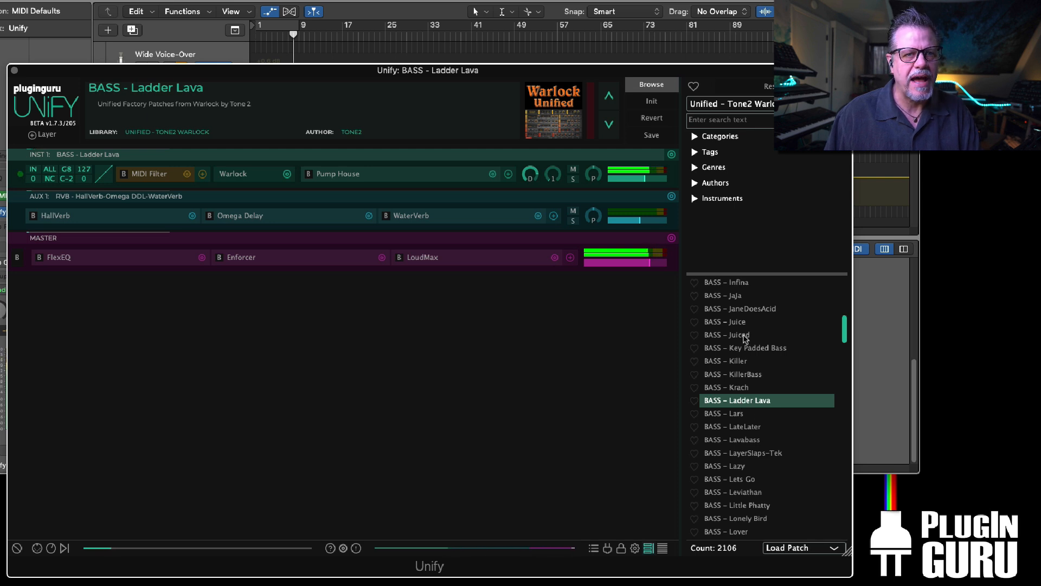
left_click(728, 336)
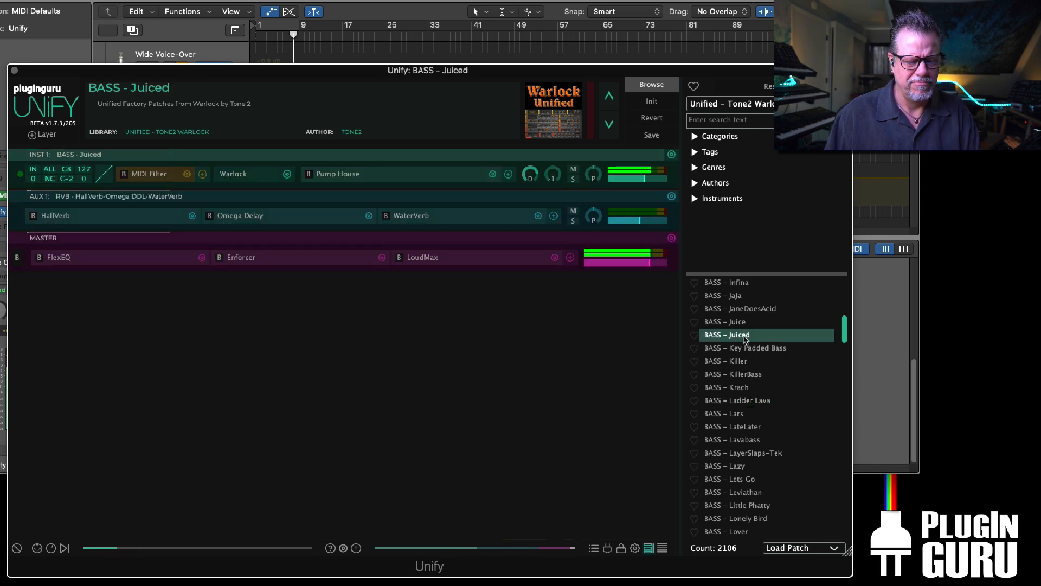
scroll("down", 3)
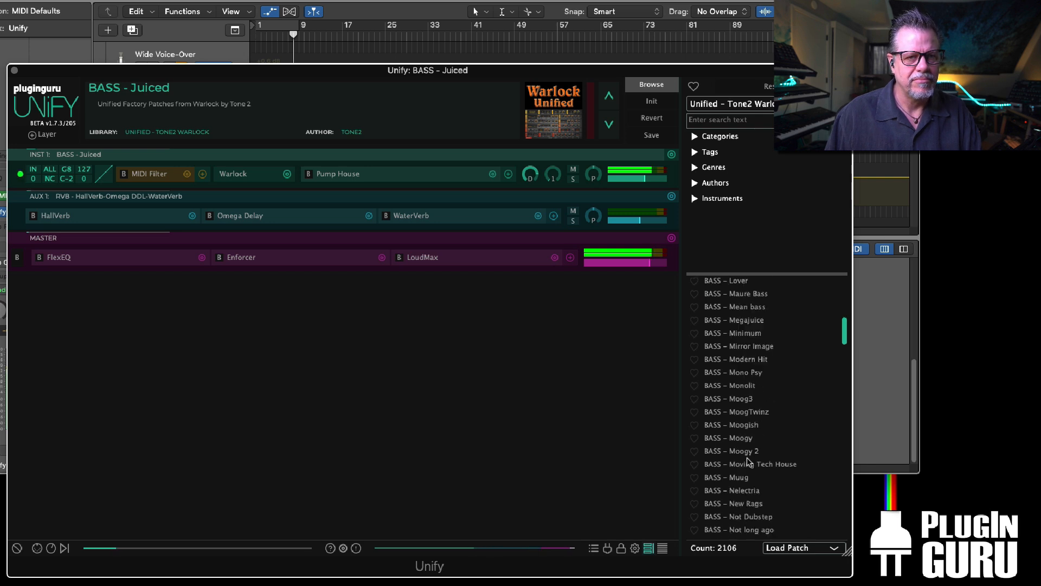
scroll("down", 3)
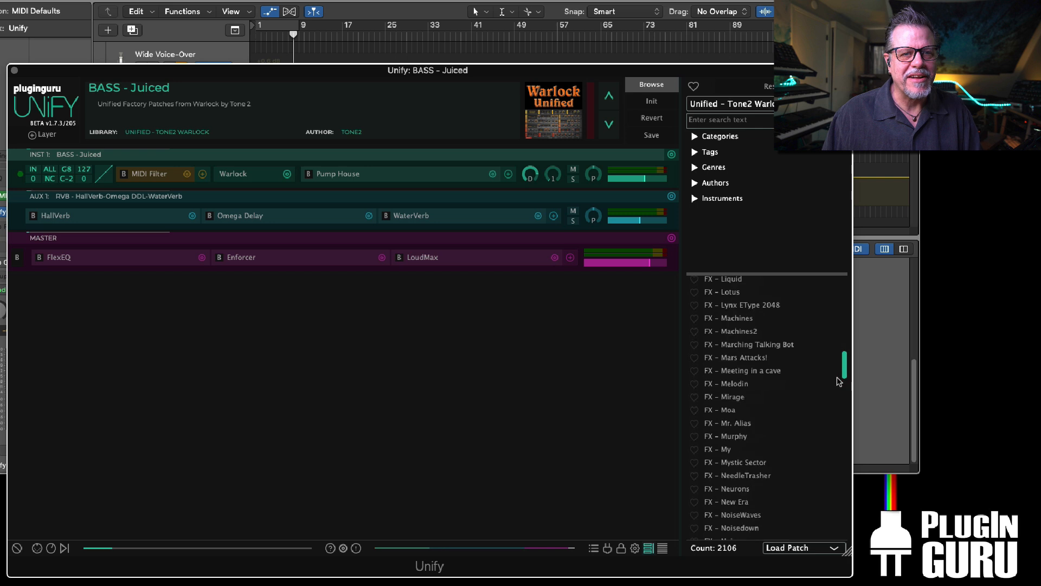
left_click(745, 412)
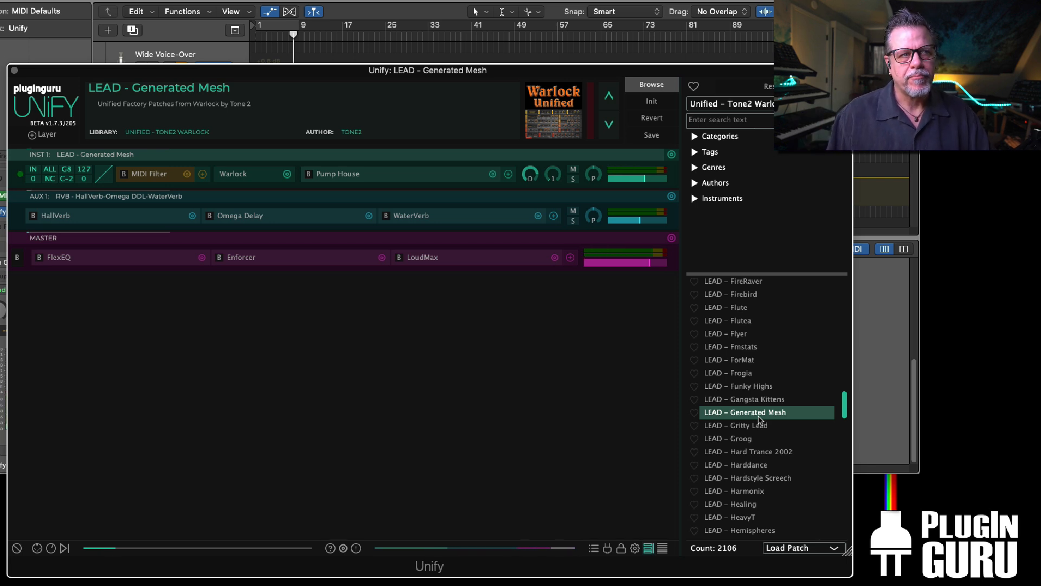
mouse_move(683, 529)
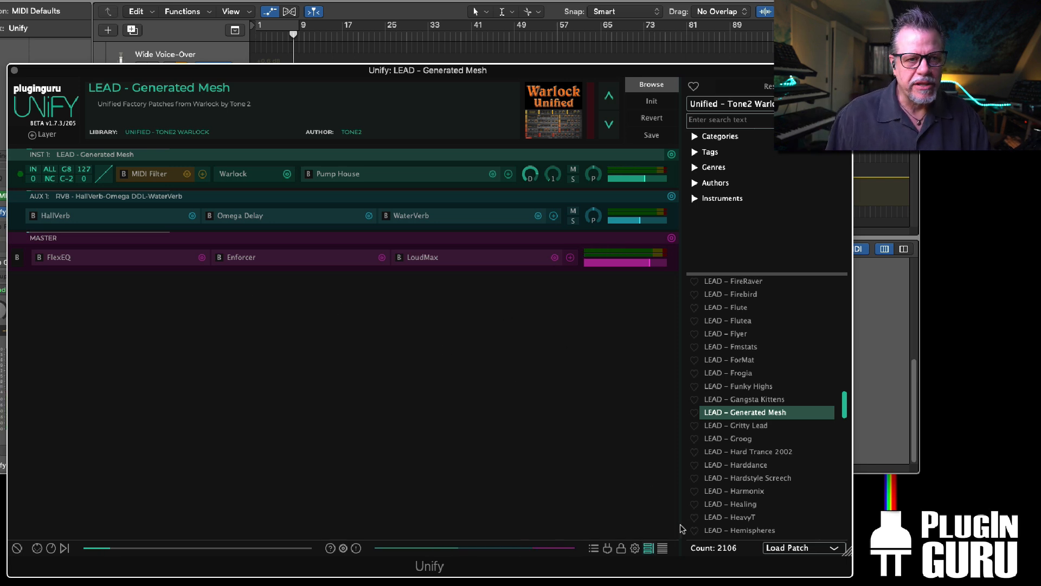
mouse_move(608, 548)
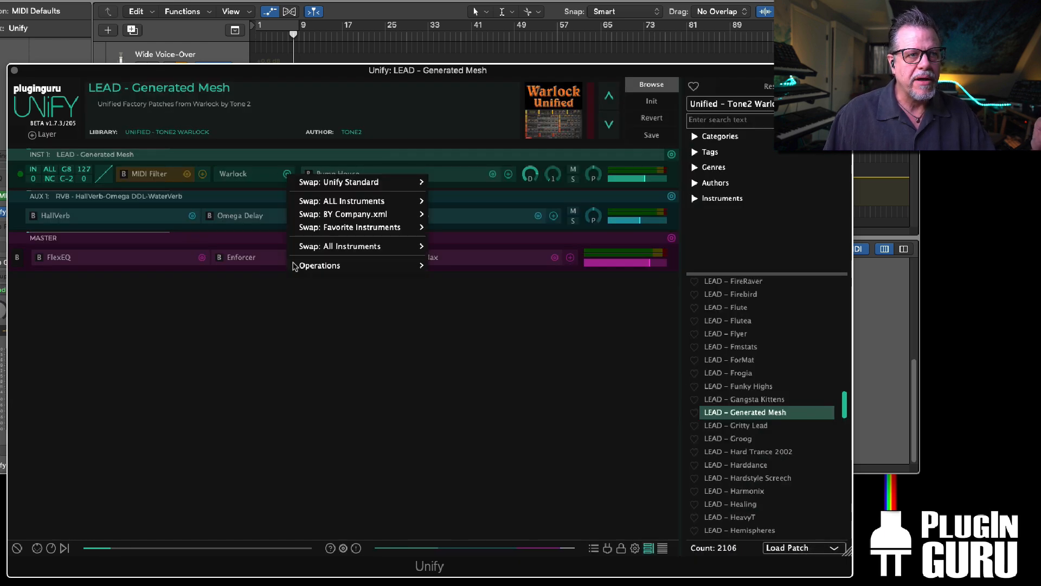
Step: Close the Swap: All Instruments submenu showing the duplicate AAS plug-in entries
left_click(342, 201)
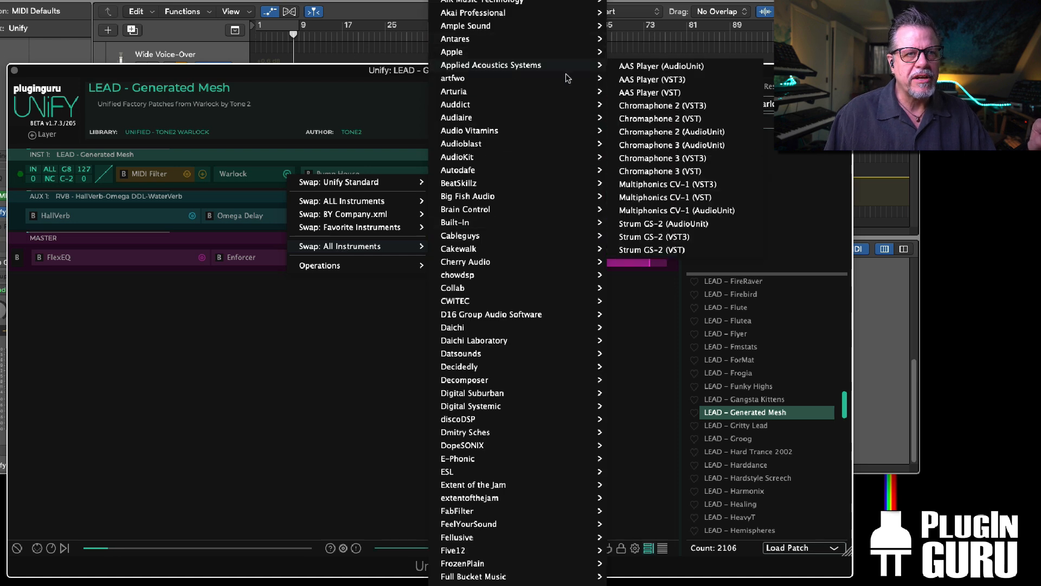
mouse_move(676, 217)
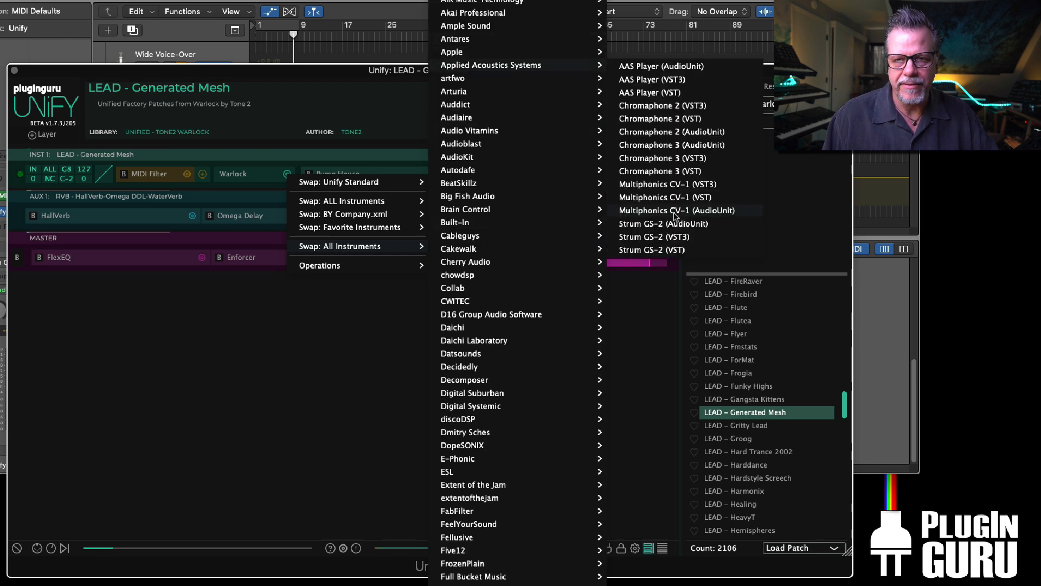
mouse_move(689, 213)
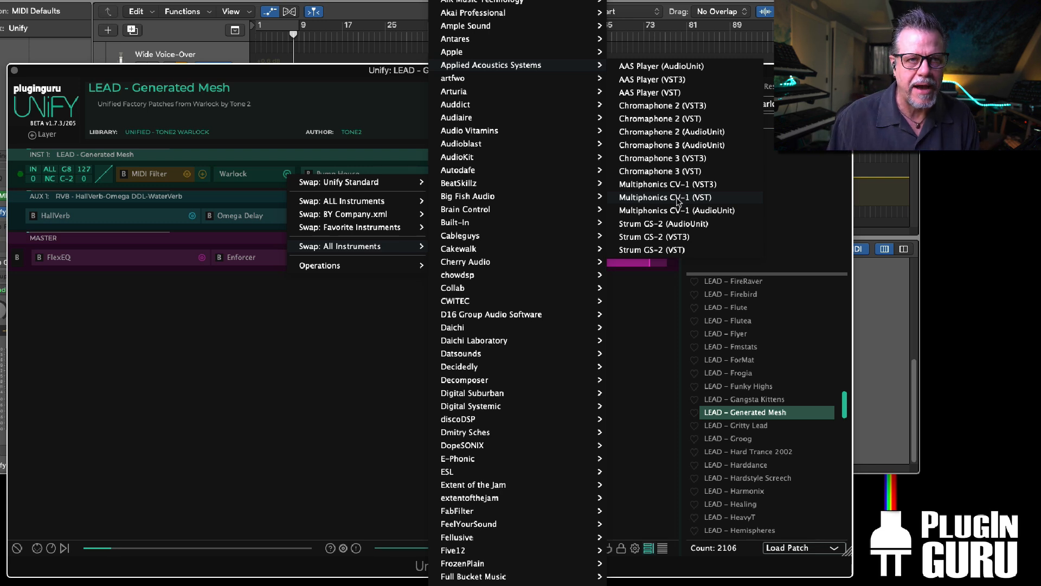
mouse_move(665, 191)
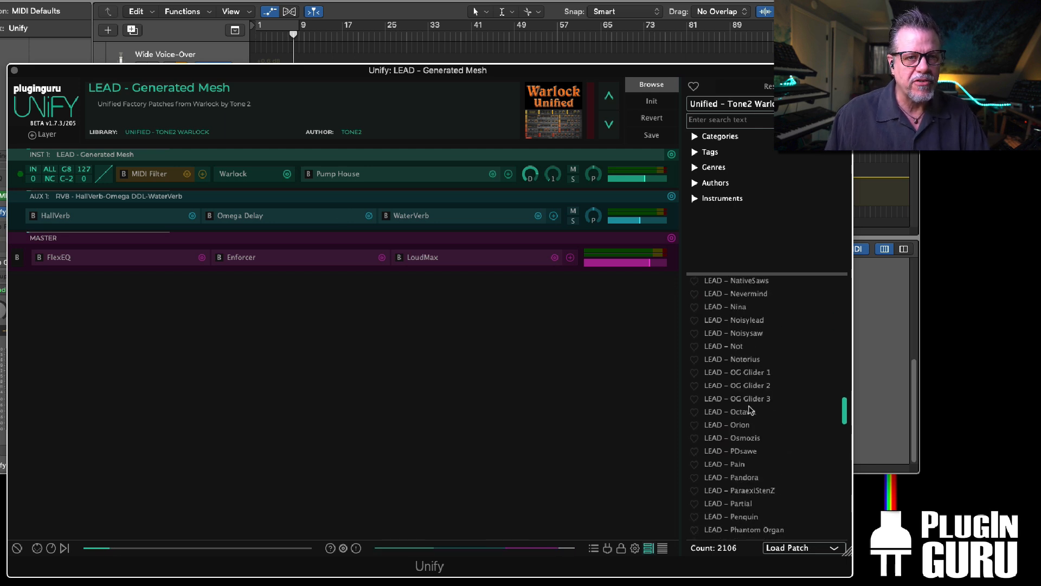
Step: Load the LEAD - Octavia patch from the Tone2 Warlock library
left_click(730, 412)
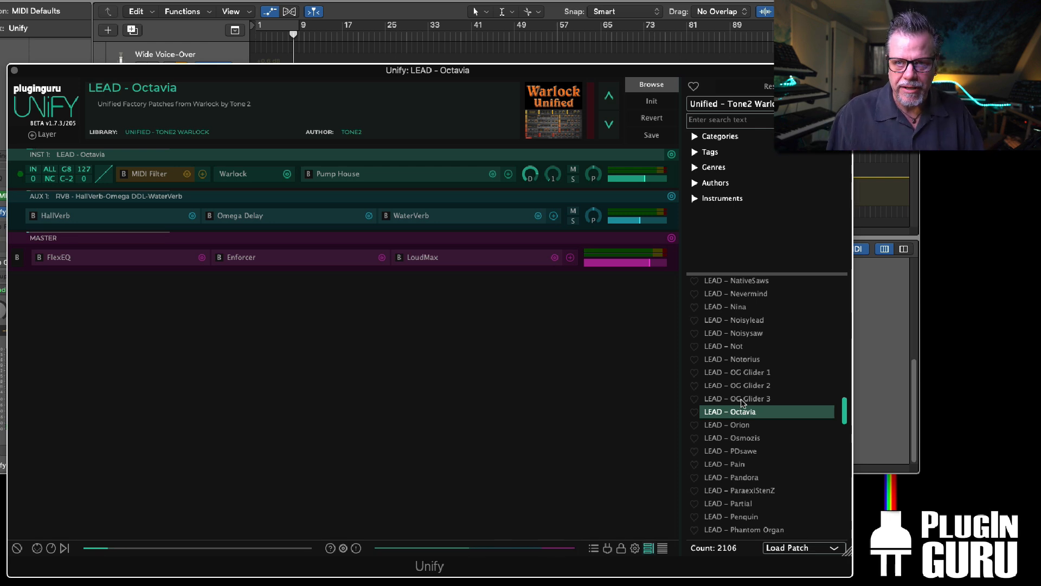
mouse_move(698, 422)
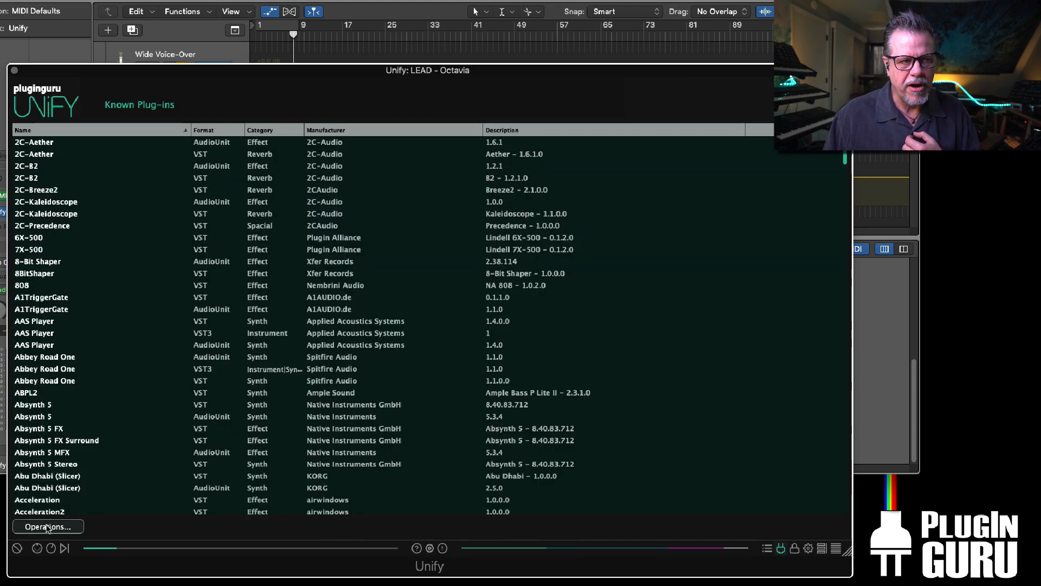
Step: Choose Remove "redundant" plug-ins from the Known Plug-ins Operations menu
left_click(46, 526)
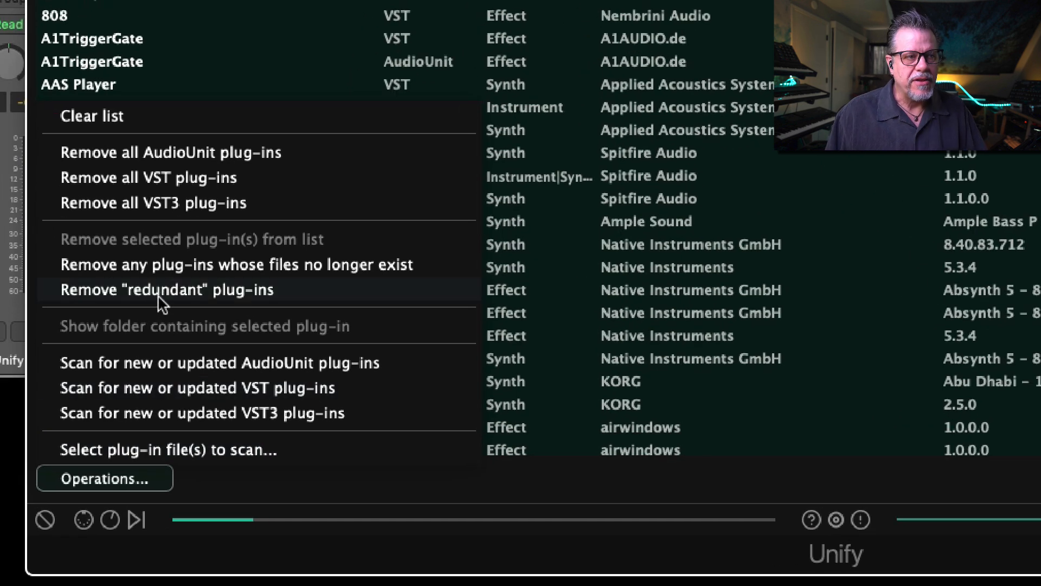
mouse_move(179, 412)
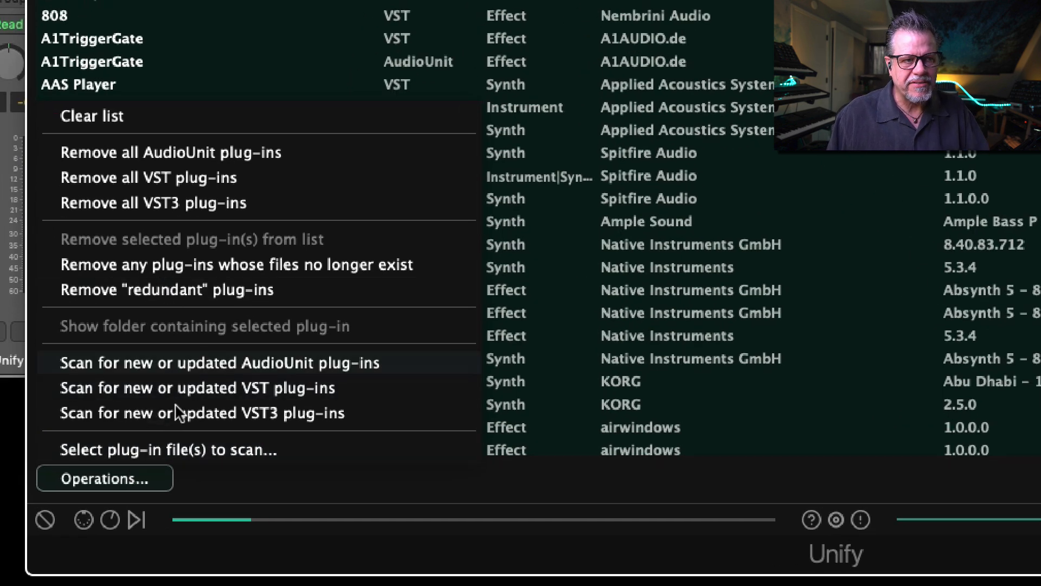
mouse_move(167, 290)
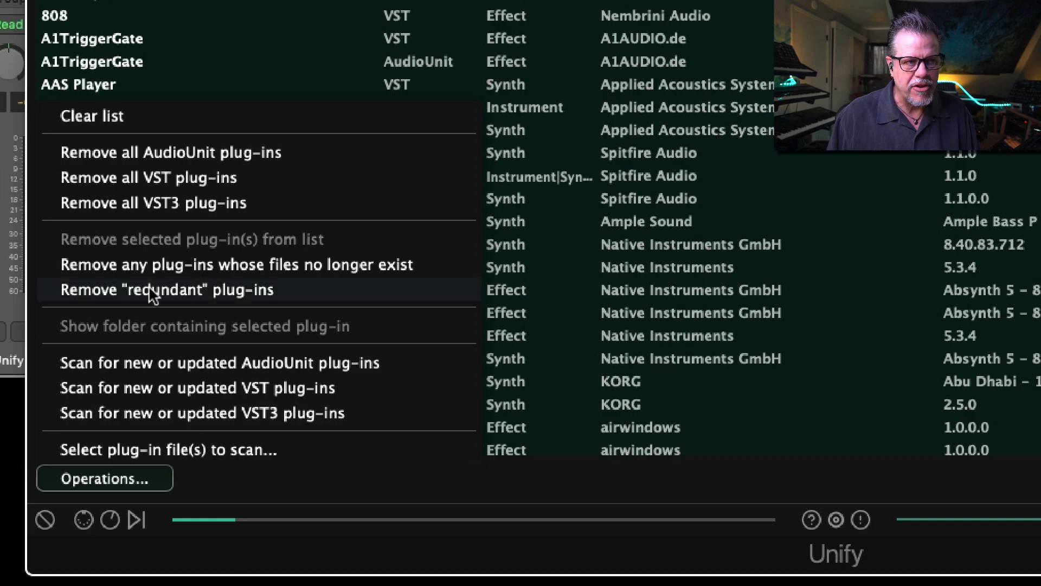
left_click(167, 289)
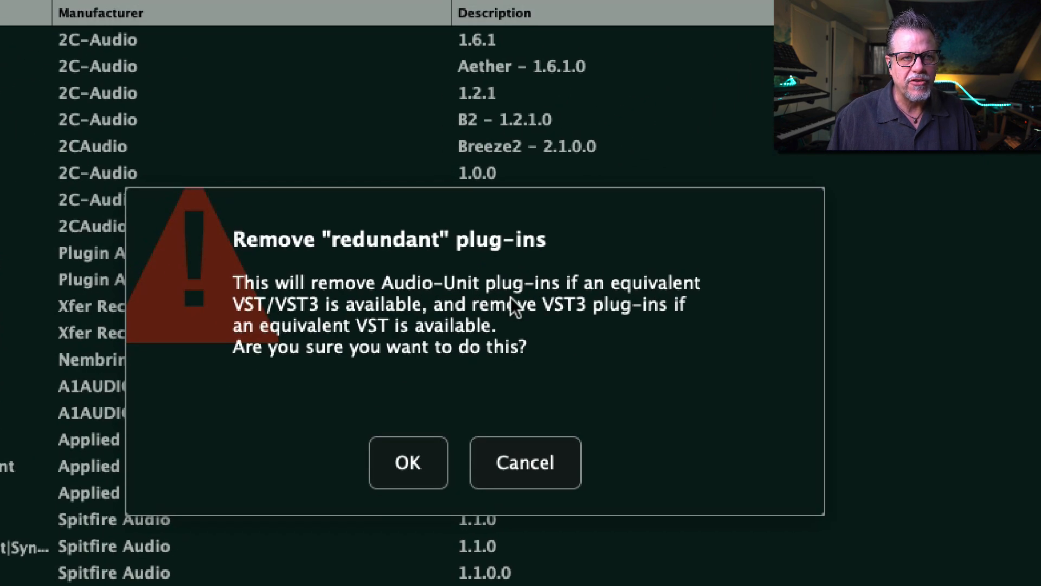
mouse_move(266, 326)
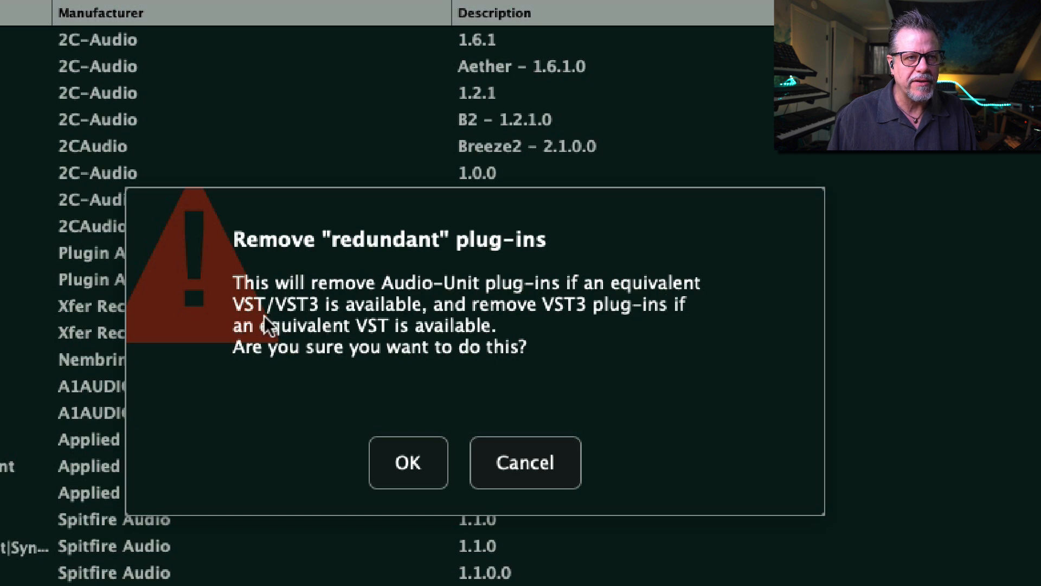
mouse_move(528, 315)
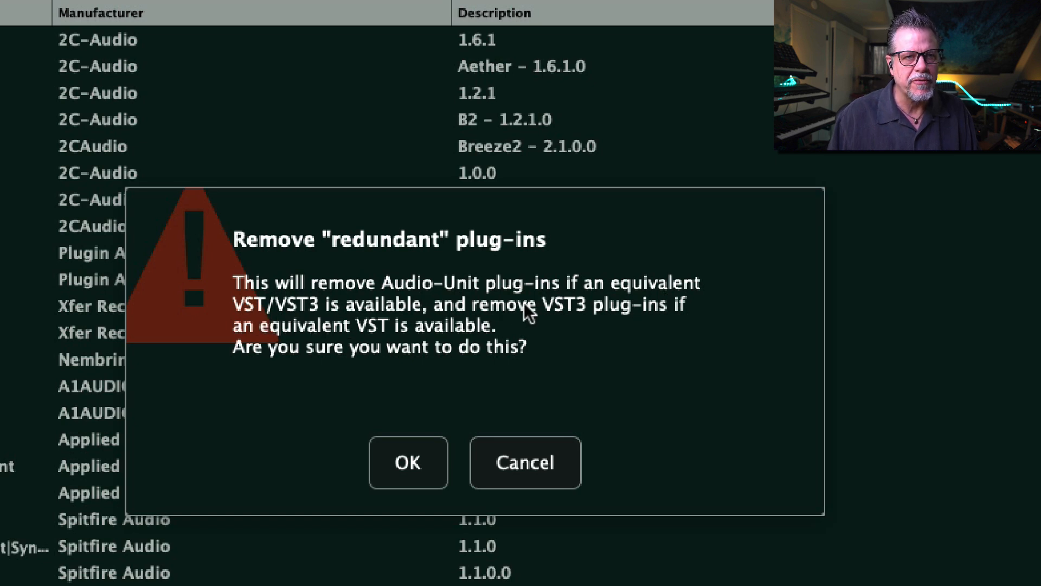
mouse_move(432, 335)
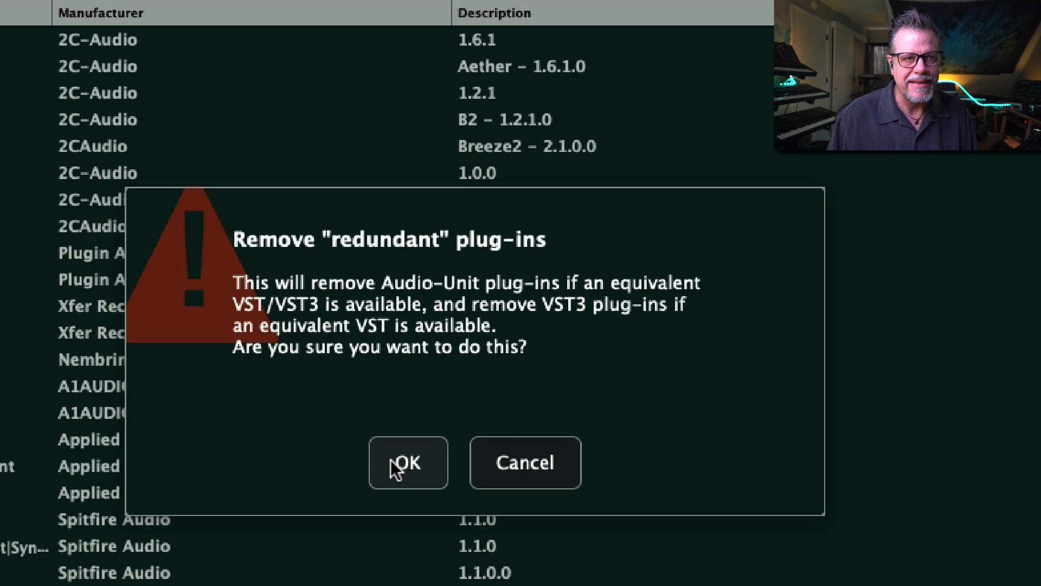
Step: Confirm removal of redundant AudioUnit and VST3 duplicates that have VST equivalents
left_click(408, 462)
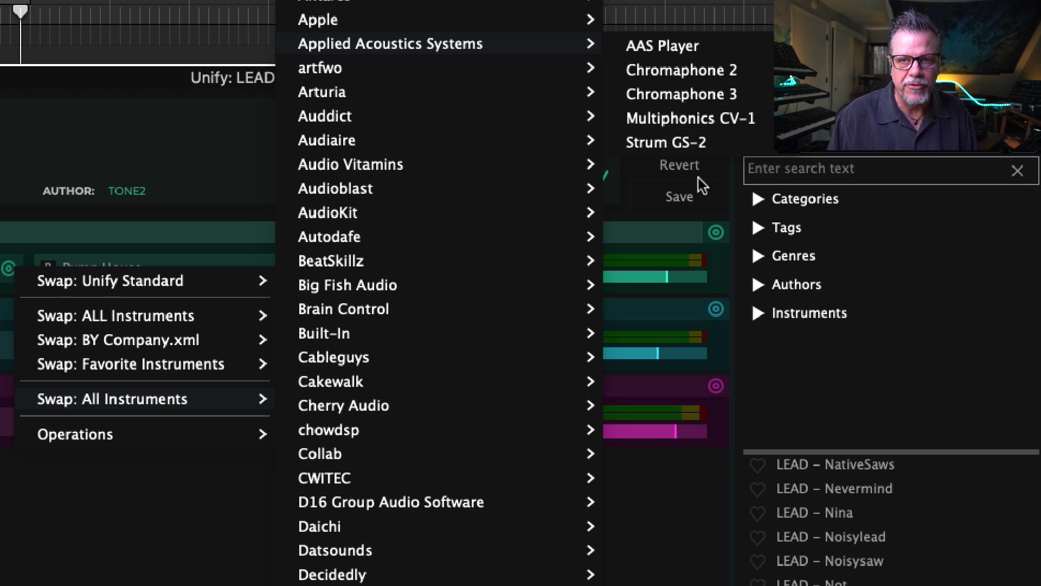
mouse_move(598, 355)
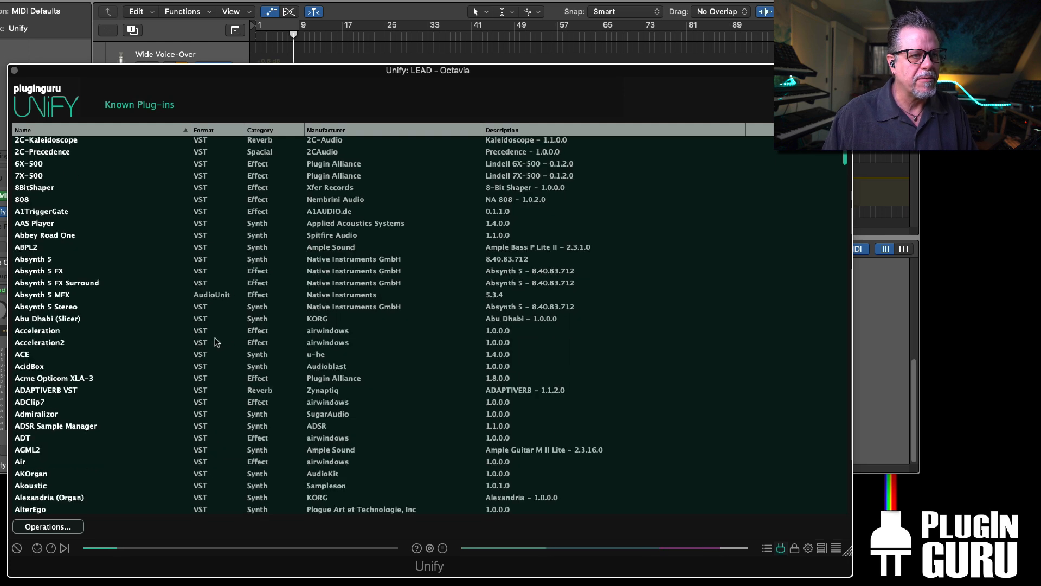
scroll("down", 3)
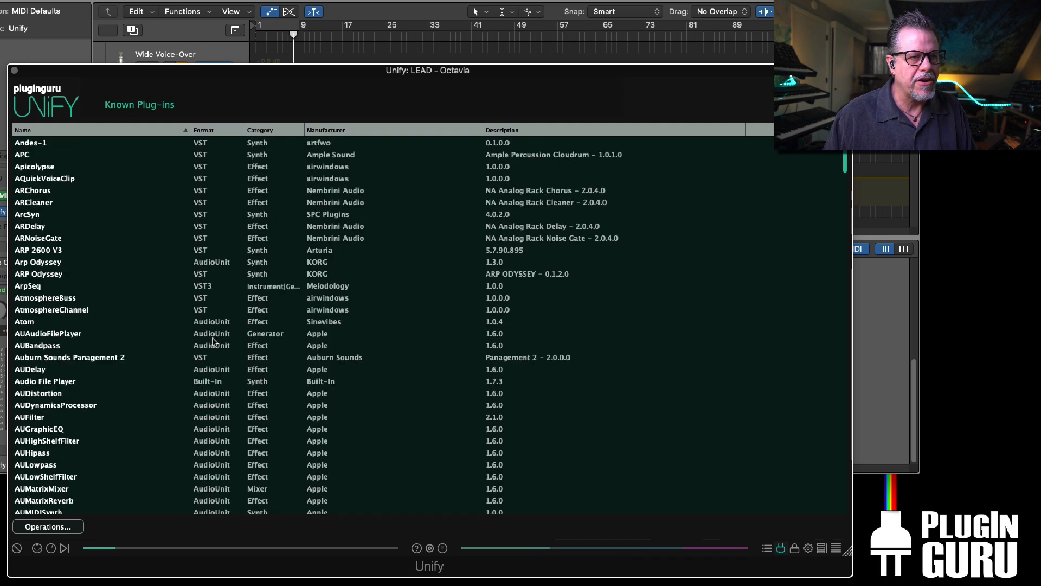
scroll("down", 3)
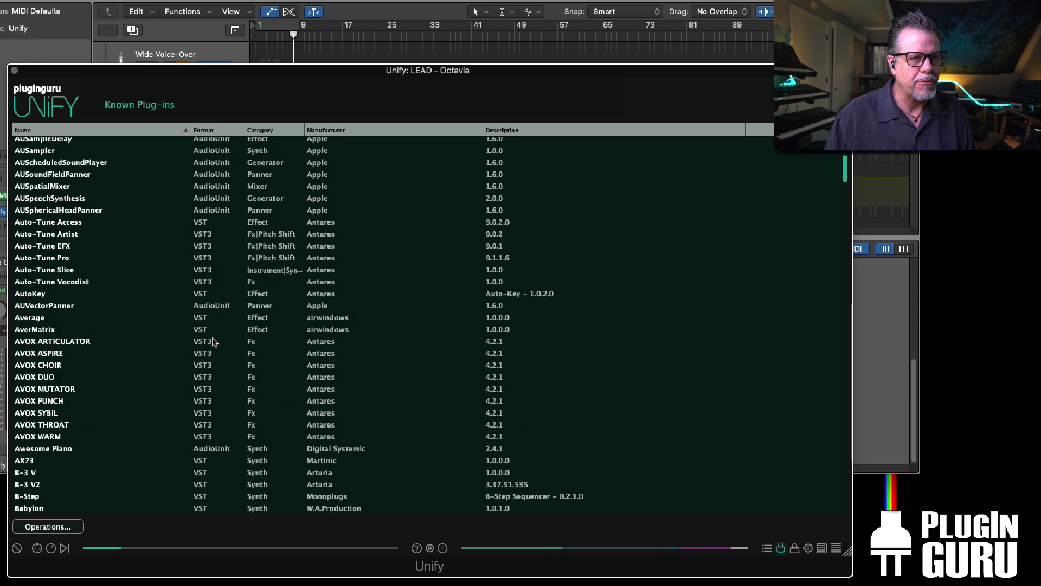
scroll("down", 3)
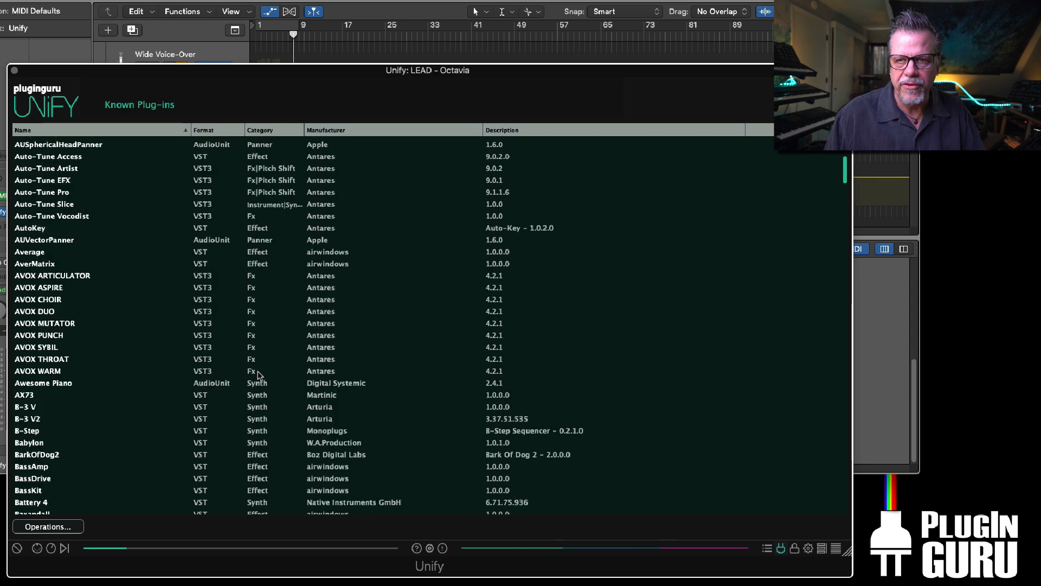
scroll("down", 3)
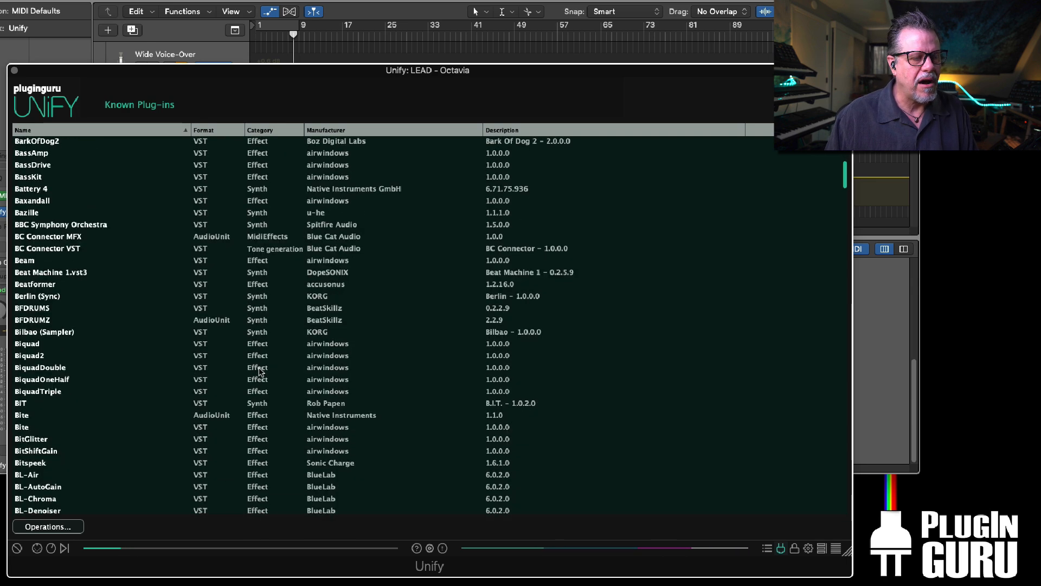
scroll("down", 3)
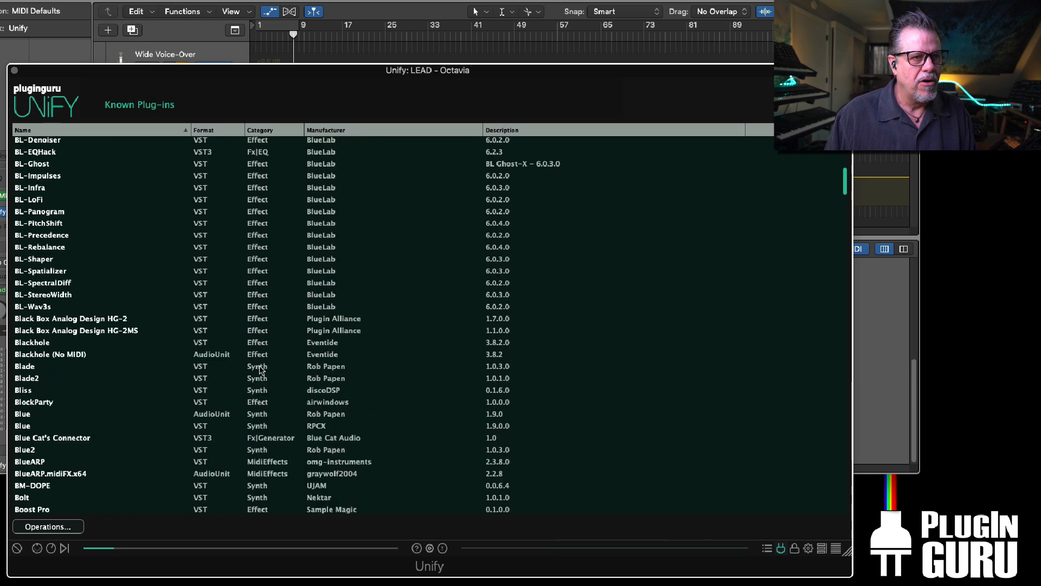
scroll("down", 3)
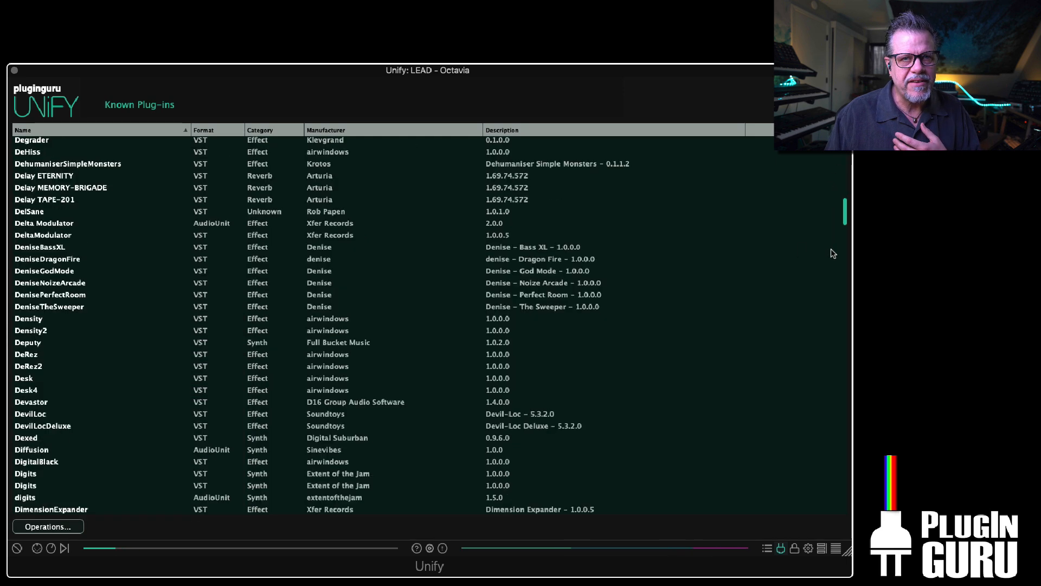
scroll("down", 3)
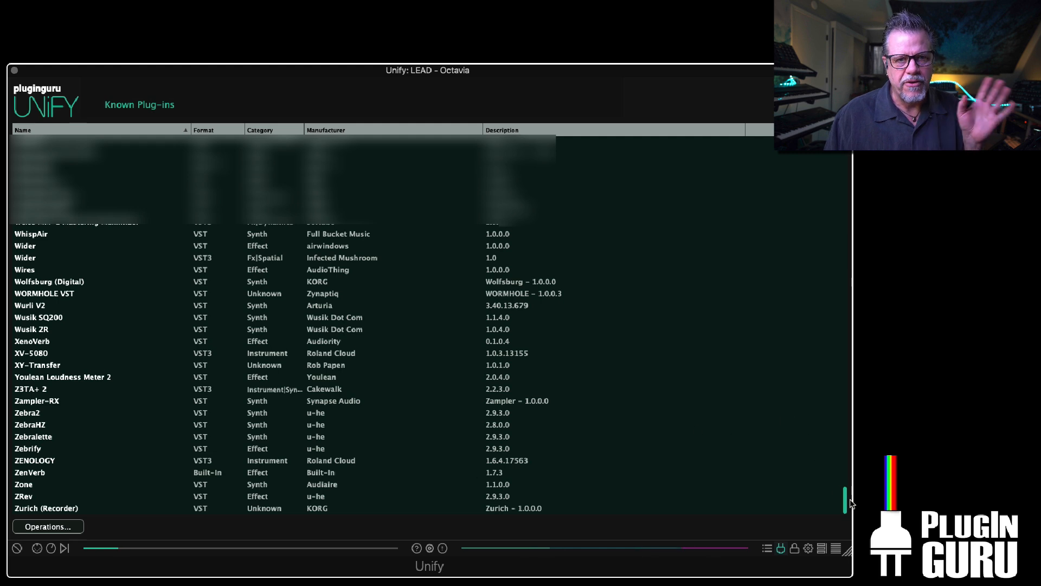
right_click(30, 424)
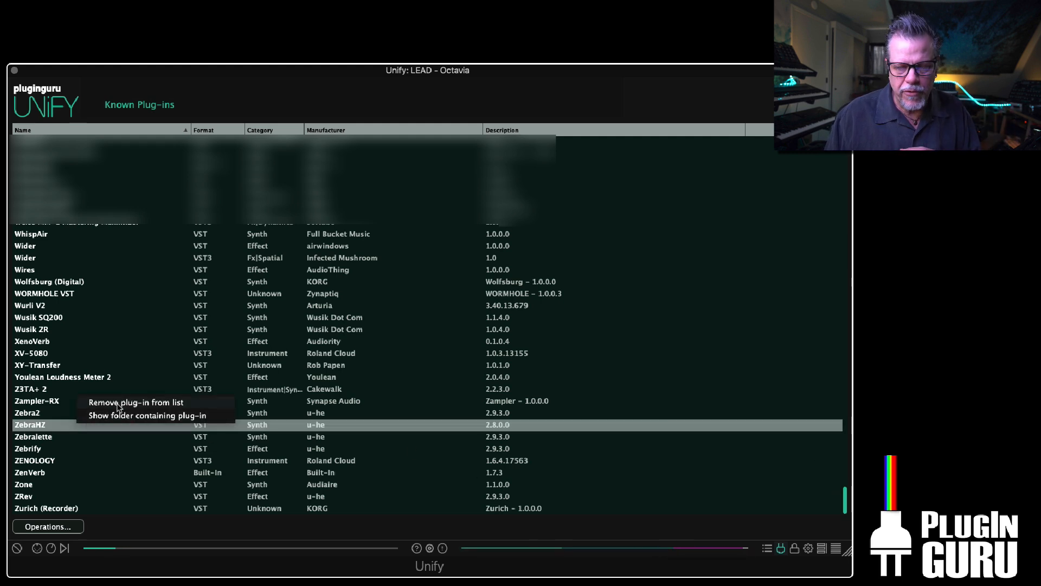
left_click(605, 401)
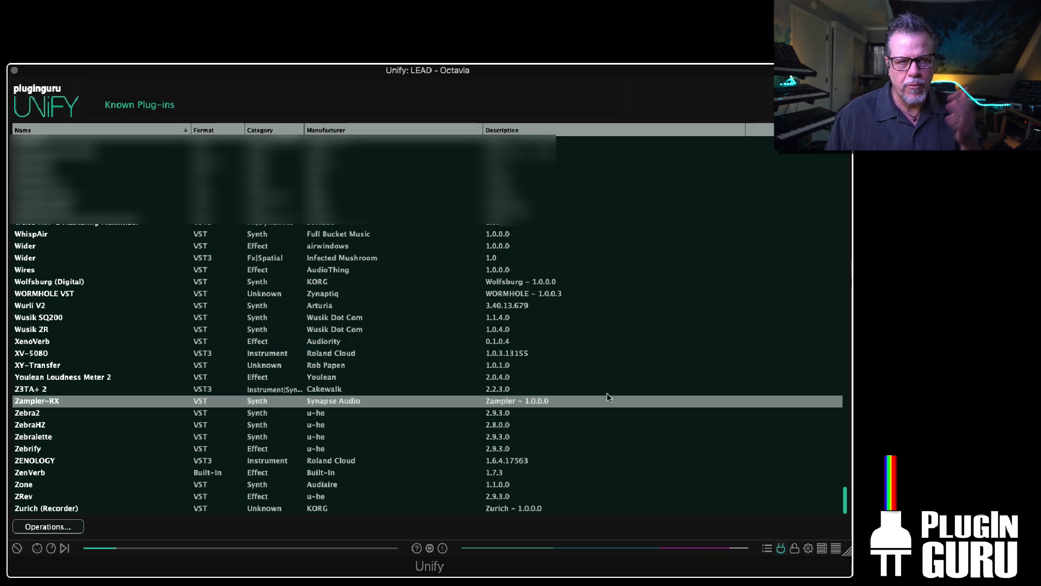